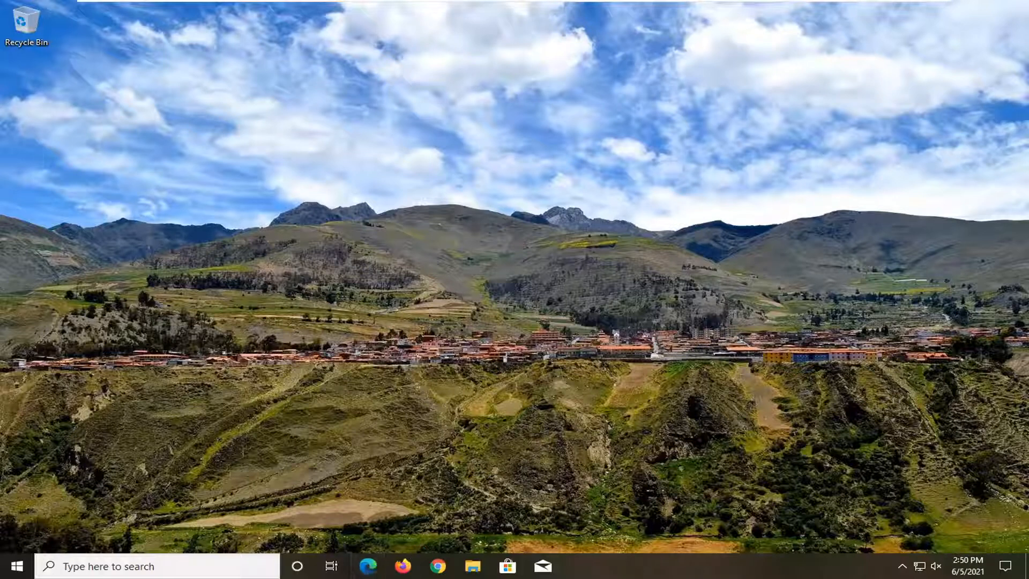
# Launch Microsoft Edge and open its Settings and more menu
pyautogui.click(368, 566)
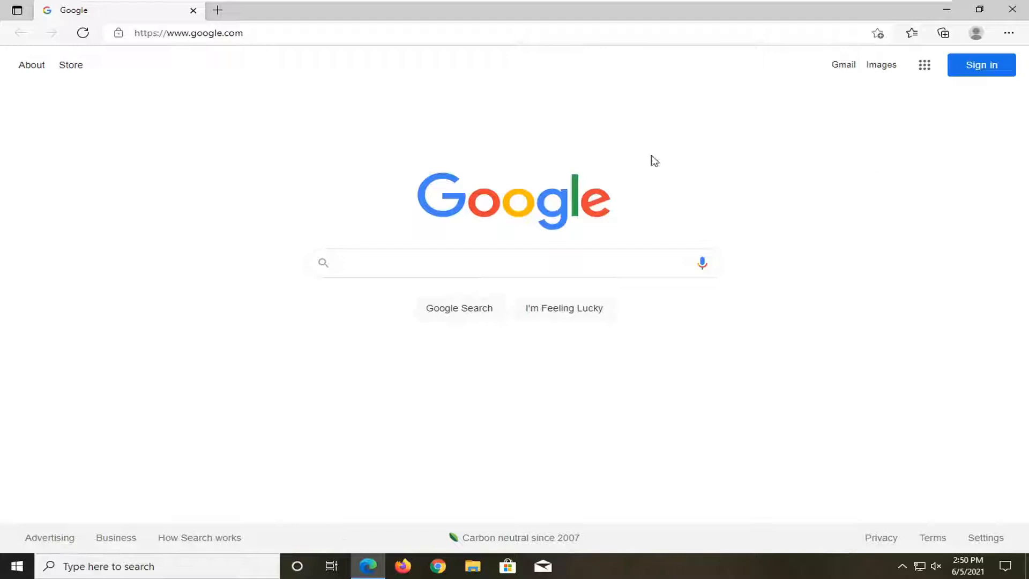
pyautogui.click(512, 263)
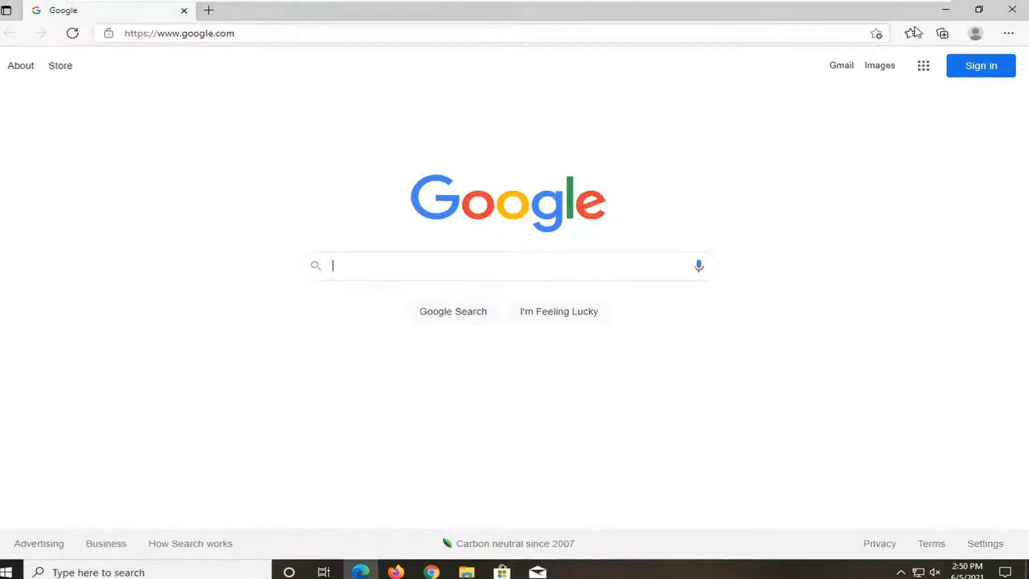
pyautogui.click(1008, 33)
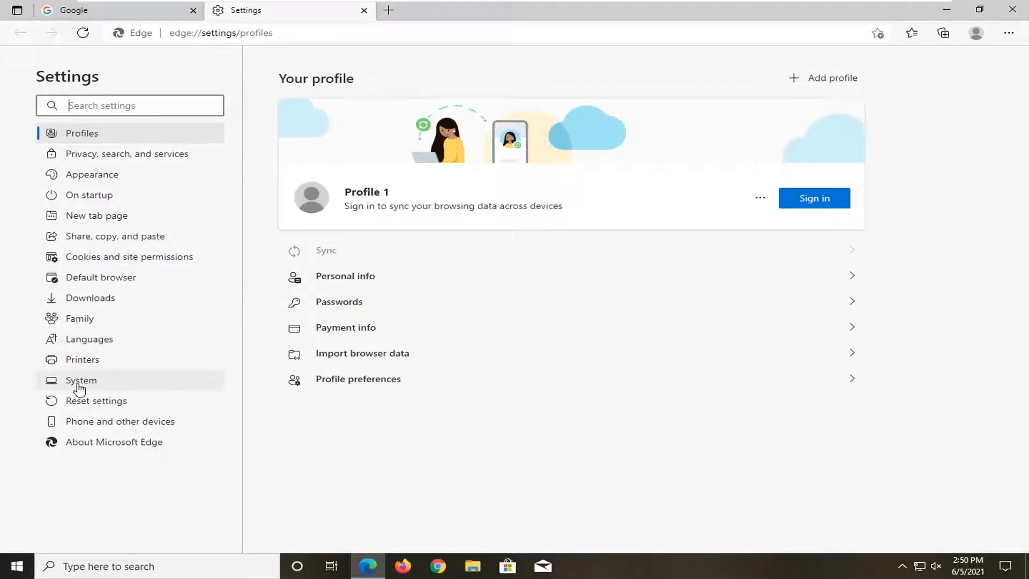
# Go to the System section of Edge Settings
pyautogui.click(80, 380)
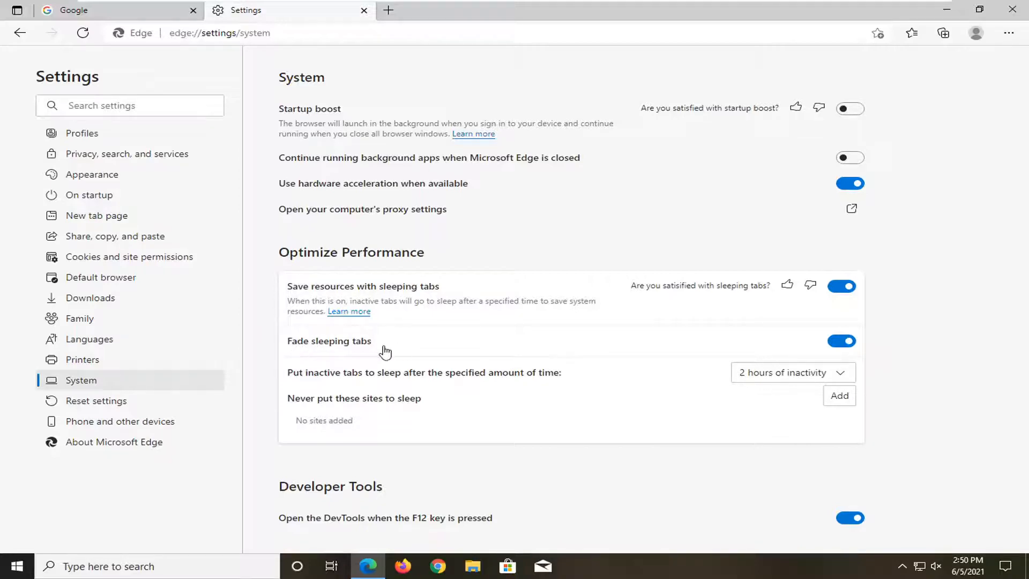
# Turn off the Fade sleeping tabs toggle under Optimize Performance
pyautogui.click(842, 341)
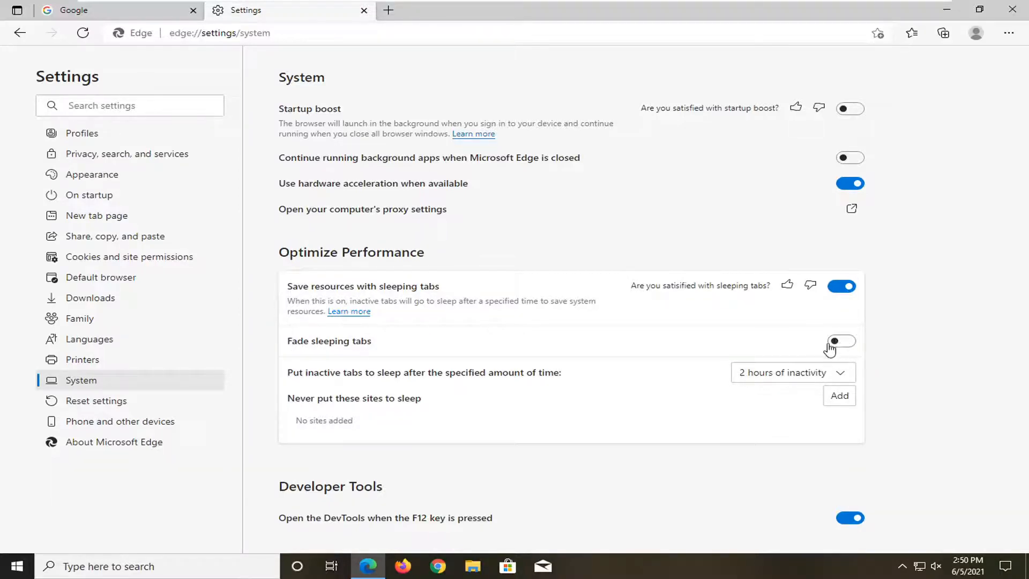